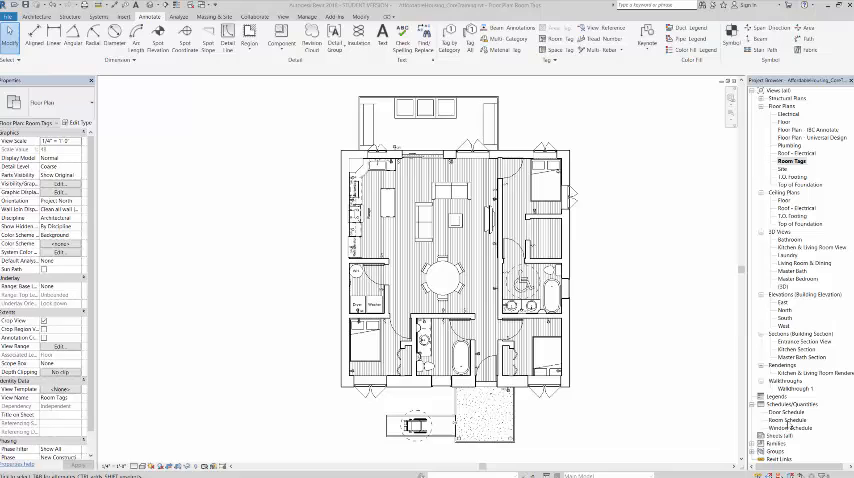
# Review the Room Schedule, then bring up duplicate options on the floor plan view.
pyautogui.doubleClick(788, 420)
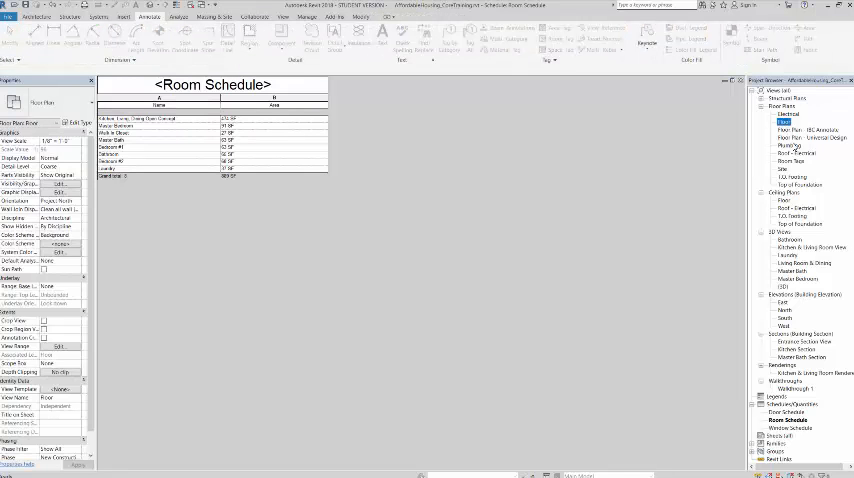
pyautogui.rightClick(788, 114)
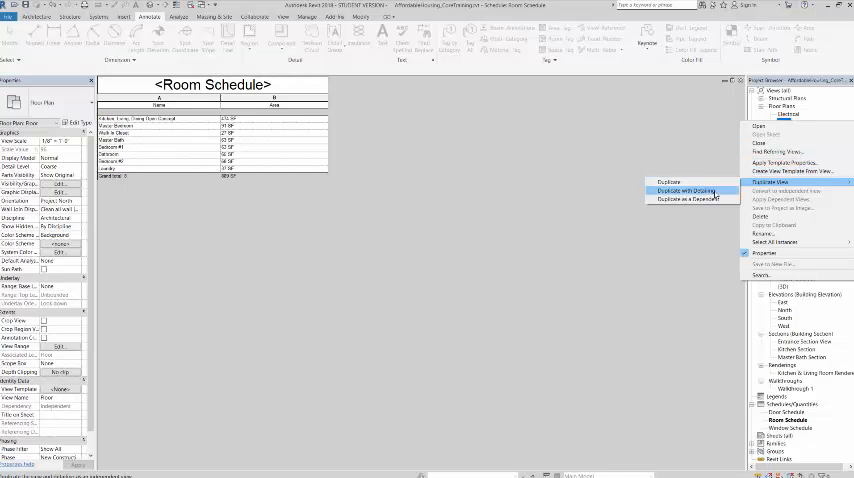
pyautogui.moveTo(690, 192)
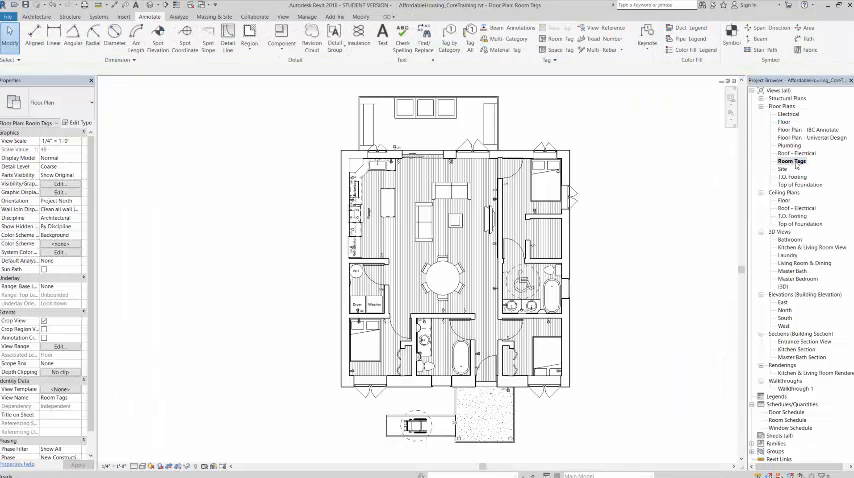
# Start Tag Room on the detailed plan copy using the Room Tag With Area type.
pyautogui.rightClick(792, 160)
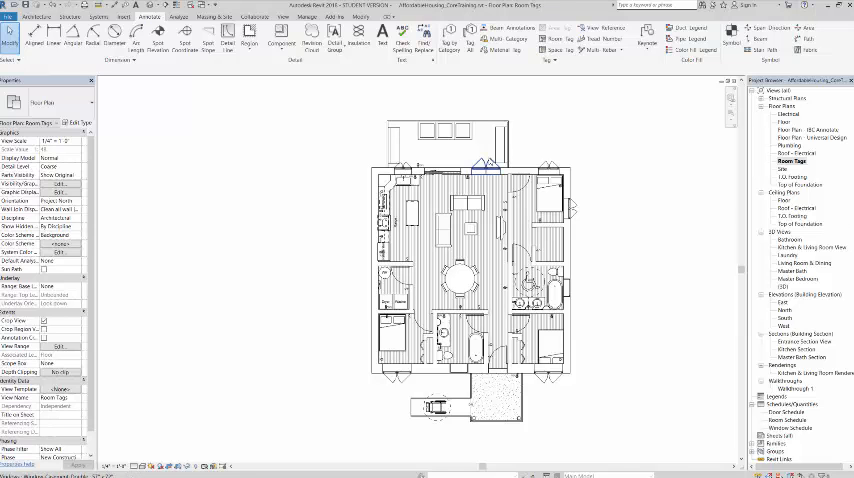
pyautogui.click(36, 16)
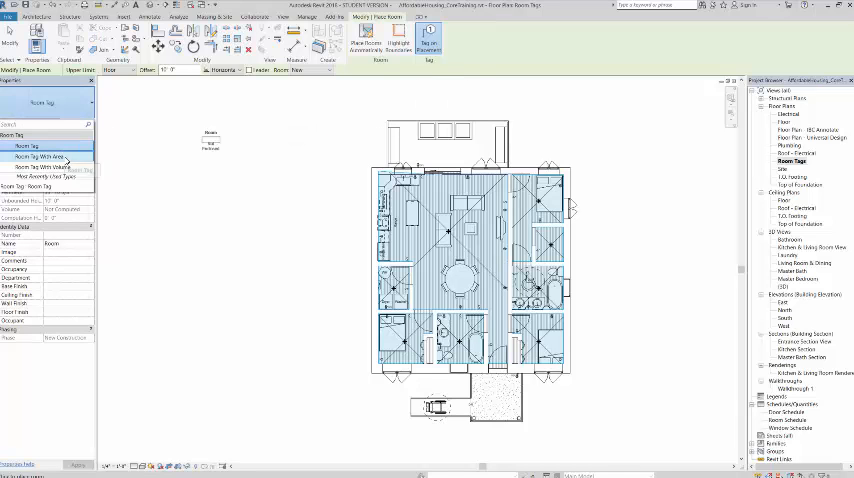
pyautogui.click(40, 156)
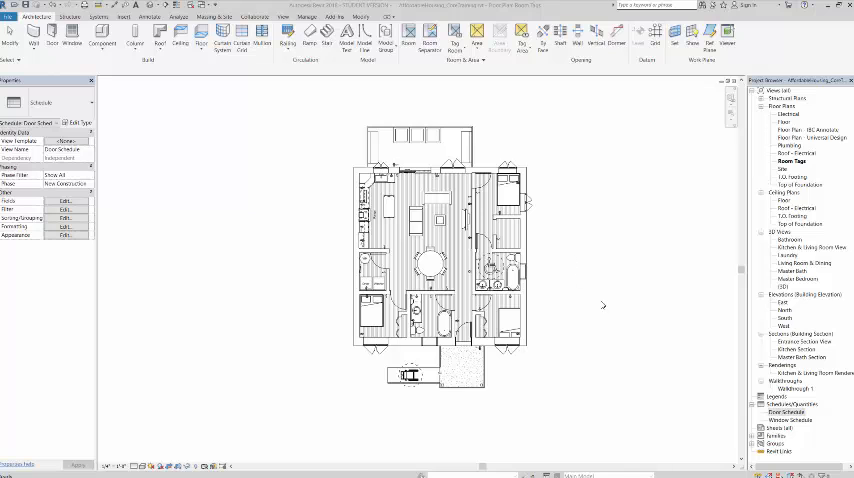
pyautogui.moveTo(692, 412)
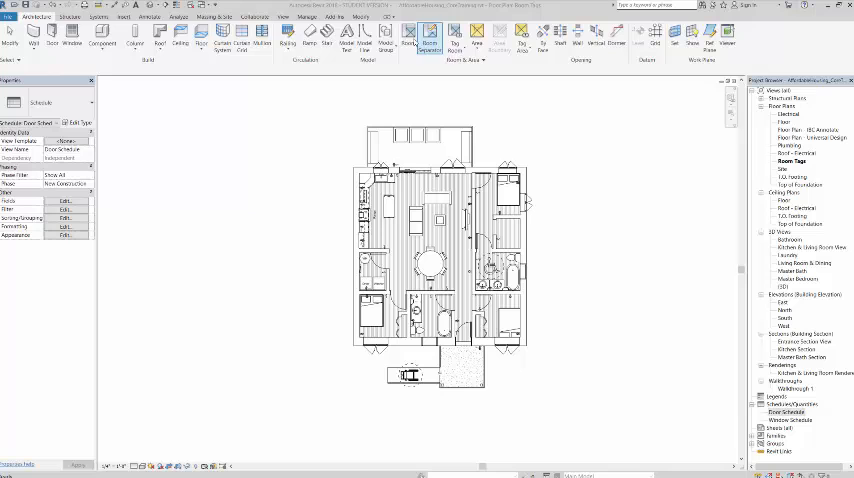
# Place Room Tag With Area tags inside the rooms of the house plan.
pyautogui.click(430, 40)
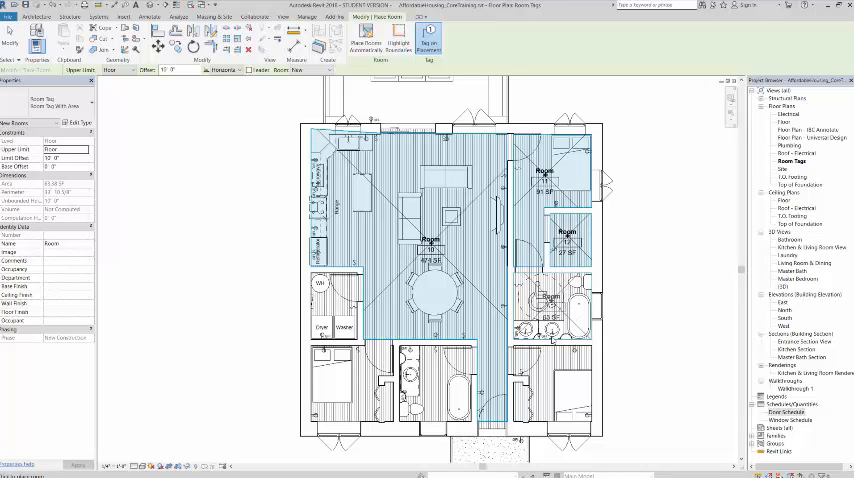
pyautogui.click(548, 304)
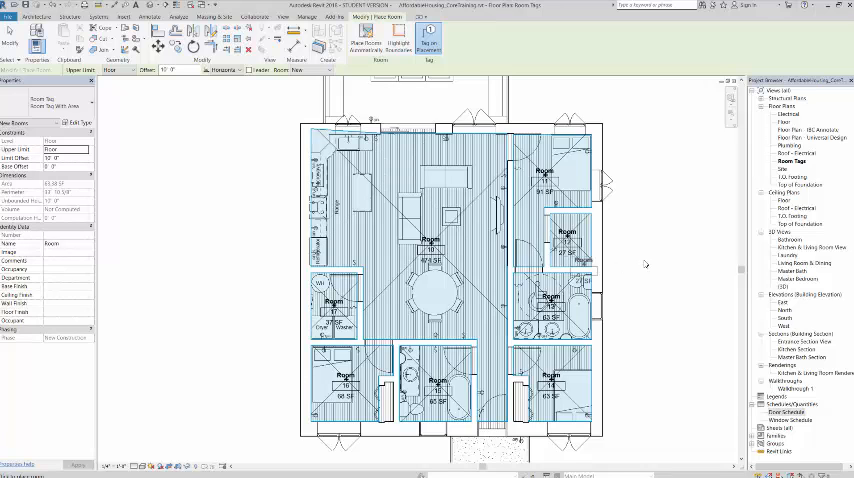
pyautogui.click(644, 252)
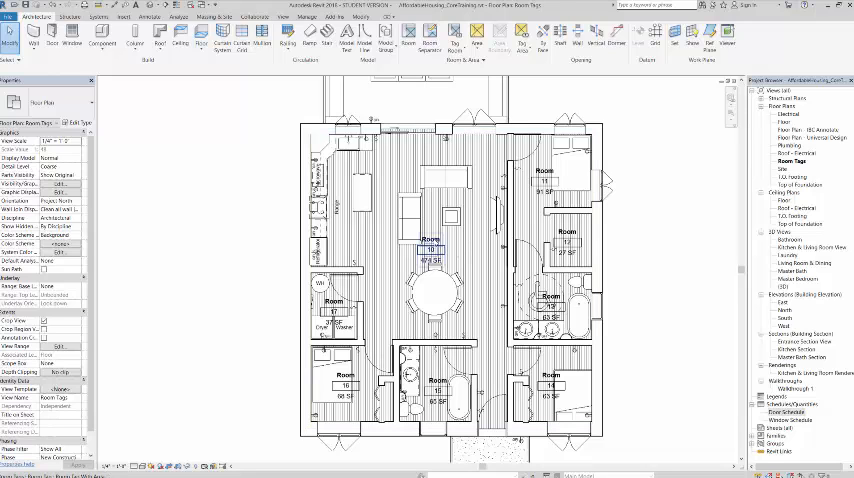
# Rename the central room Great Room & Kitchen and edit the upper-right room's name.
pyautogui.click(420, 240)
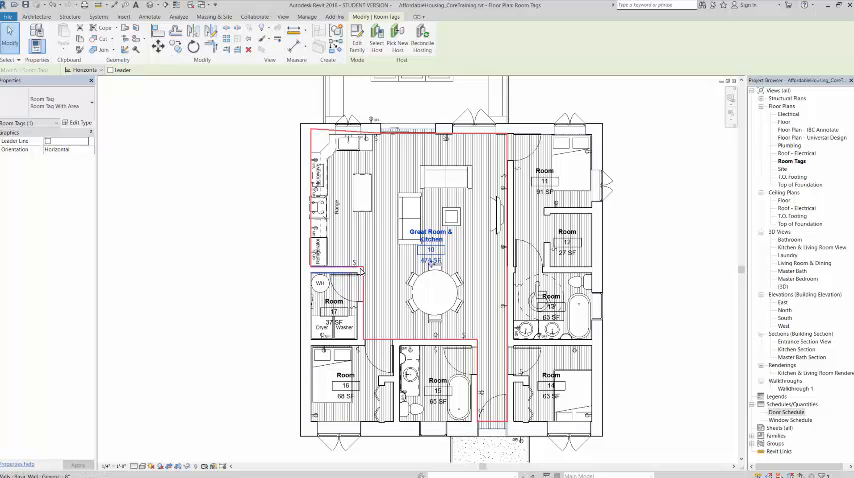
pyautogui.click(436, 300)
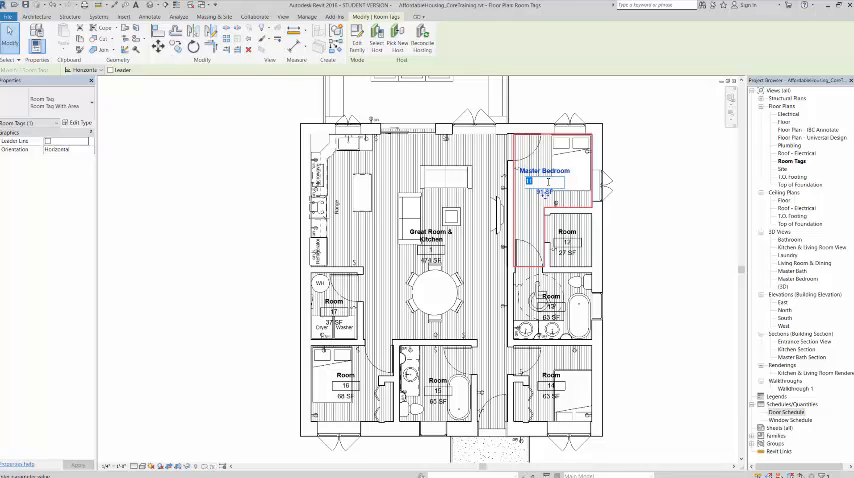
pyautogui.click(564, 236)
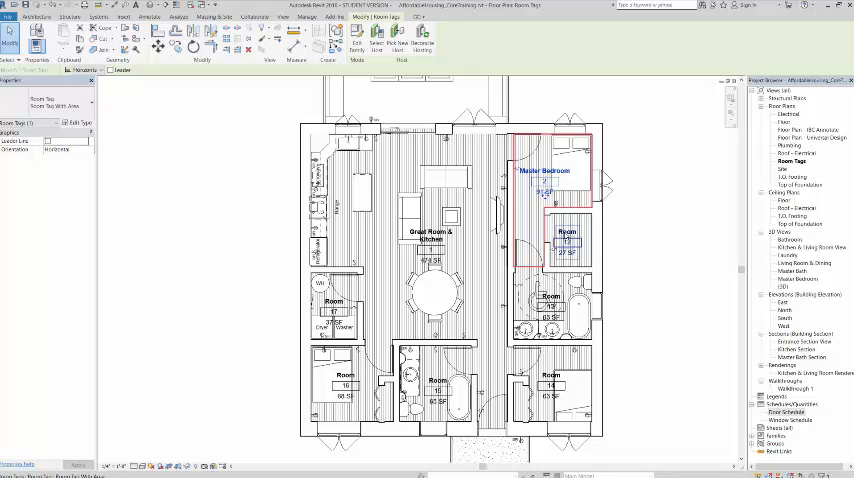
pyautogui.click(566, 236)
pyautogui.write('Walk-in Closet')
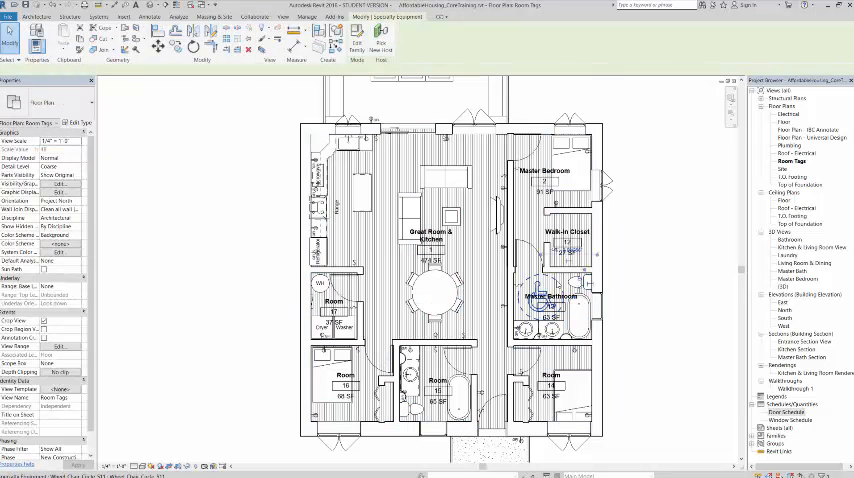
pyautogui.rightClick(544, 296)
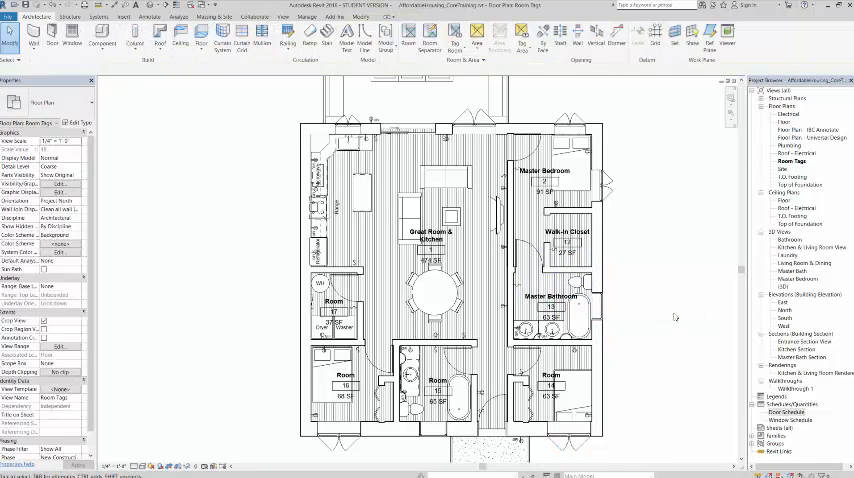
pyautogui.moveTo(616, 360)
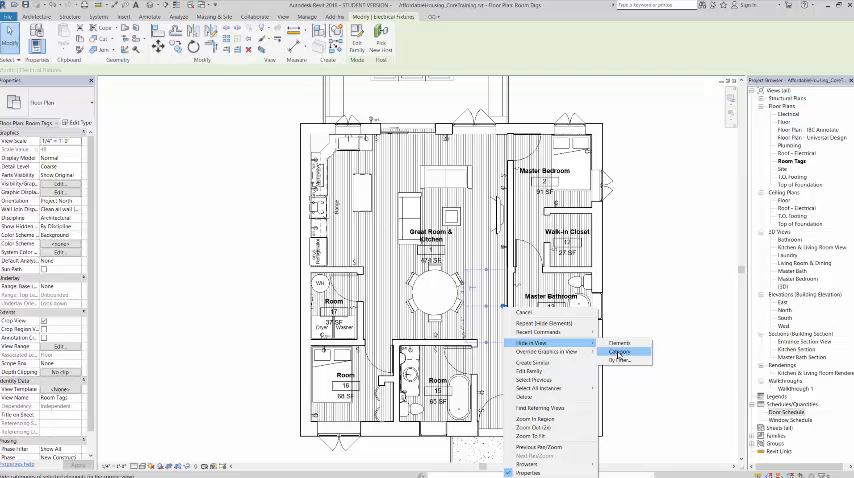
pyautogui.click(620, 352)
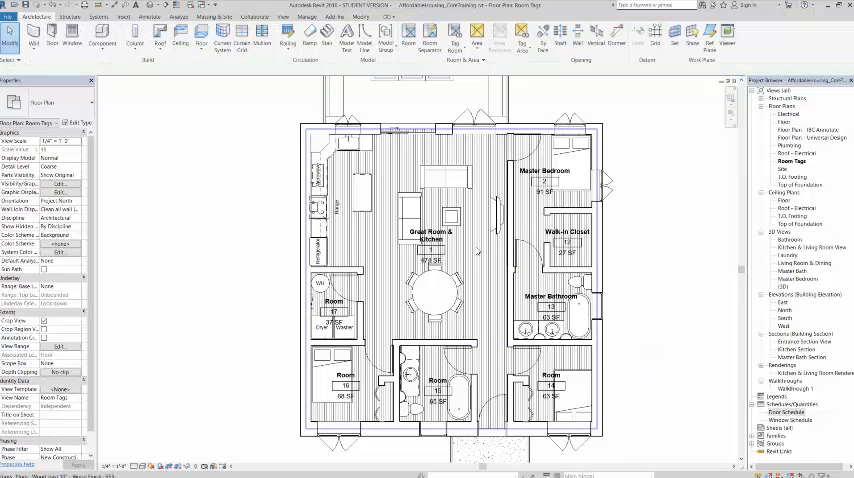
# Rename the remaining rooms Bedroom #1, Bedroom #2, Bathroom and Laundry.
pyautogui.click(428, 258)
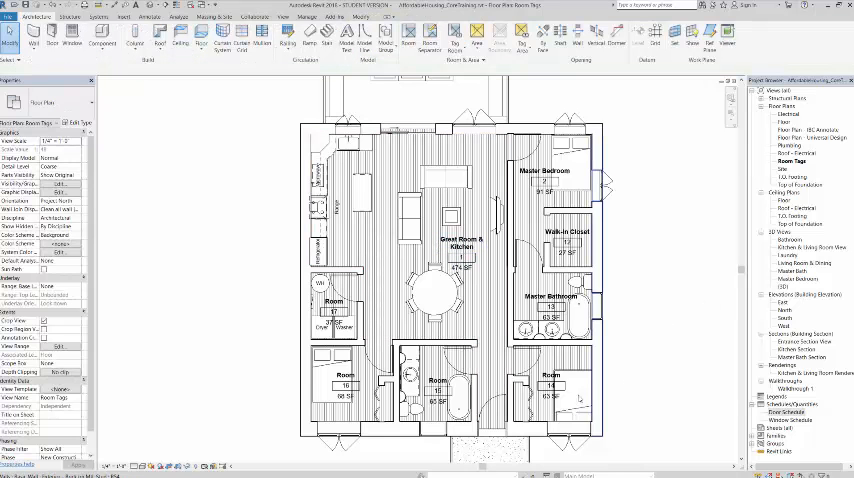
pyautogui.click(552, 390)
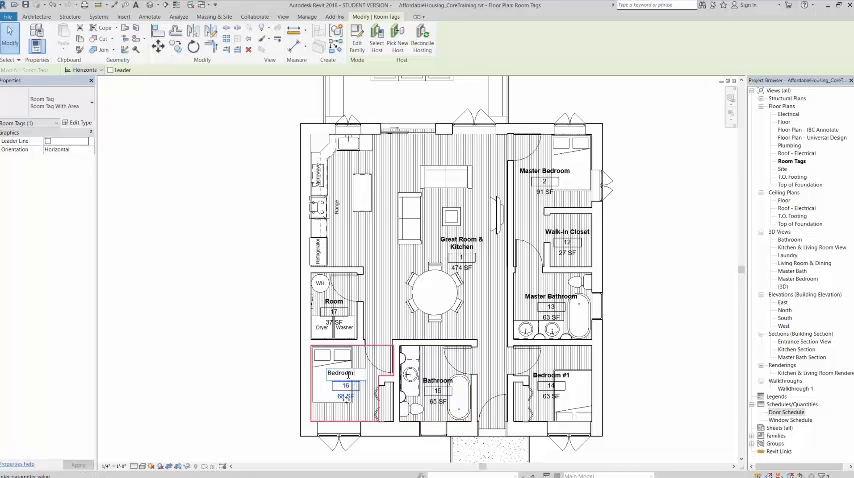
pyautogui.doubleClick(340, 374)
pyautogui.write(' #2')
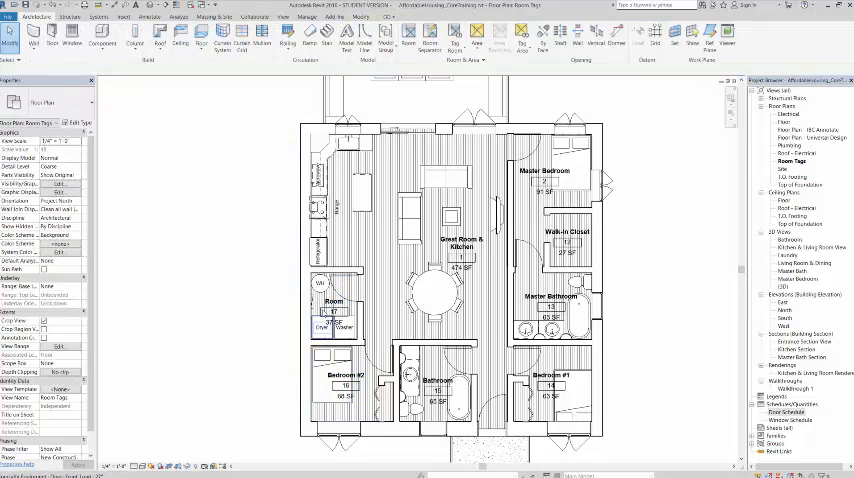
pyautogui.click(332, 300)
pyautogui.write('Laundry')
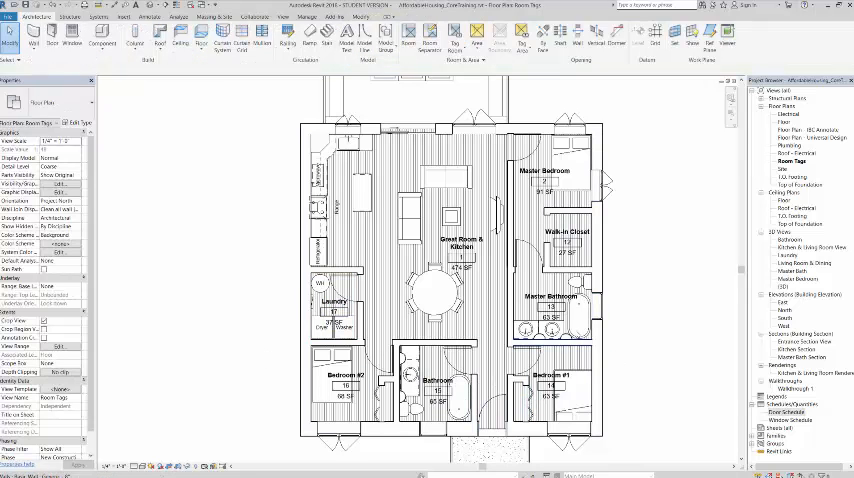
pyautogui.click(568, 242)
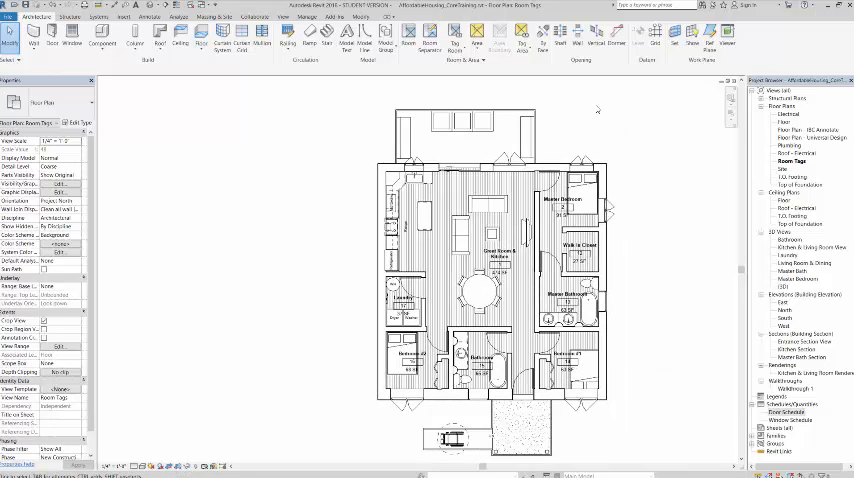
# Run Tag All Not Tagged with the Room Tags category to tag every remaining room.
pyautogui.click(148, 16)
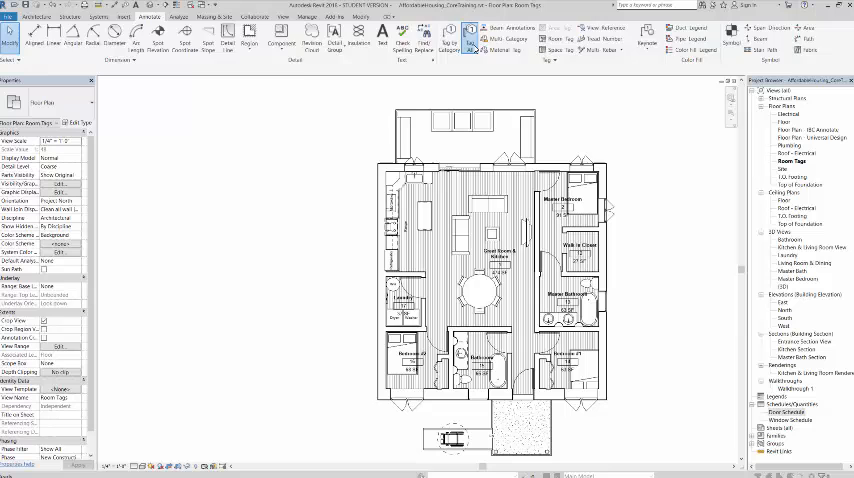
pyautogui.click(452, 32)
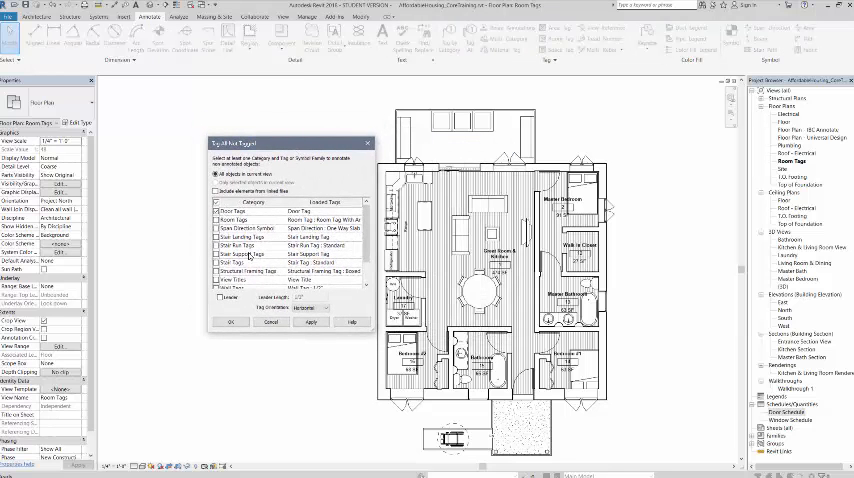
pyautogui.scroll(-3)
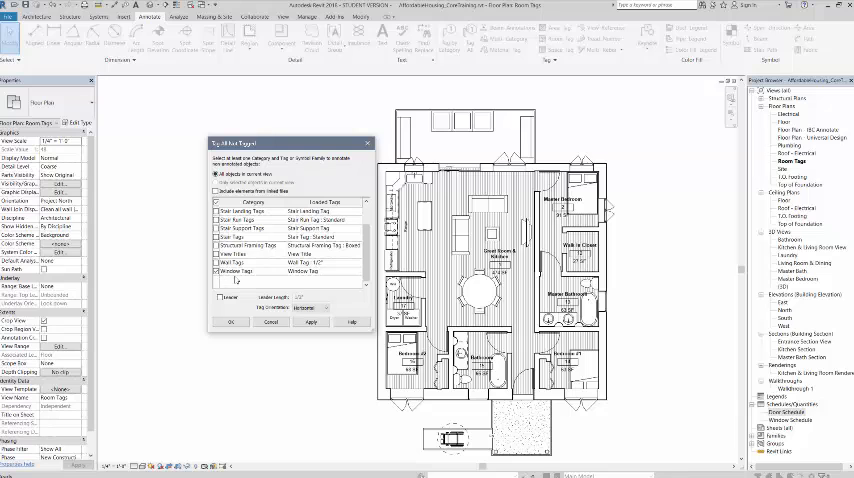
pyautogui.click(312, 320)
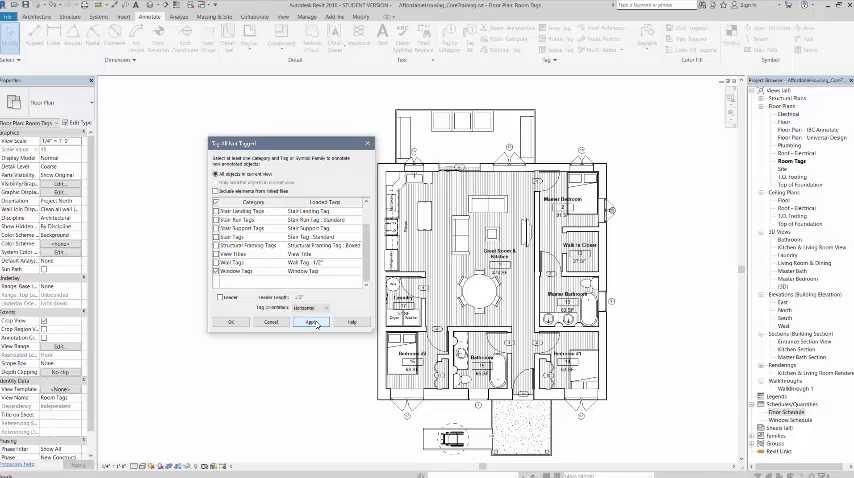
pyautogui.click(310, 322)
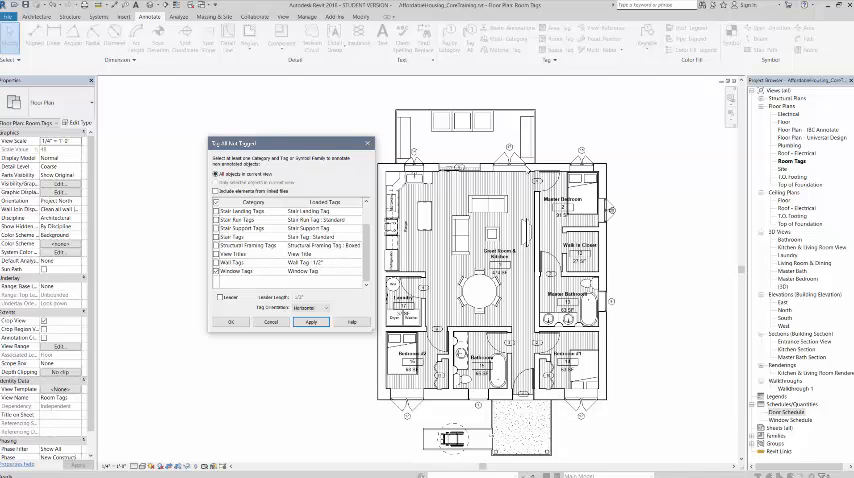
pyautogui.click(312, 322)
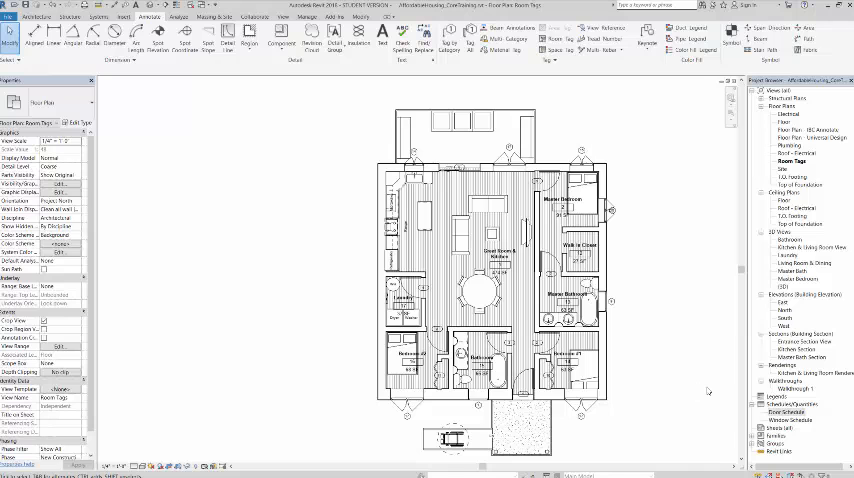
# Create a New Schedule/Quantities from the Project Browser with Rooms as its category.
pyautogui.click(790, 404)
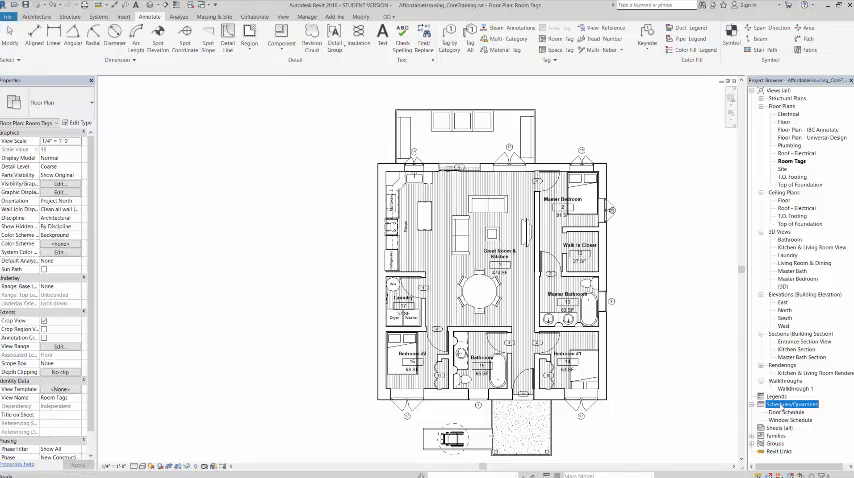
pyautogui.rightClick(782, 404)
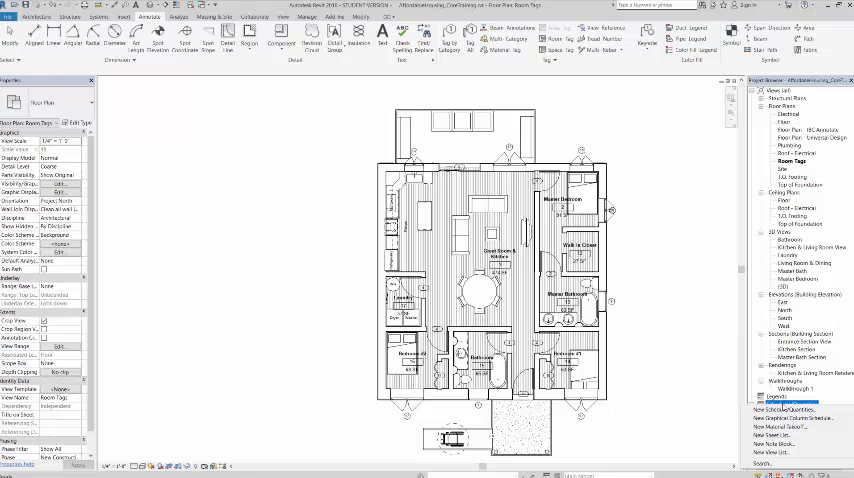
pyautogui.click(778, 412)
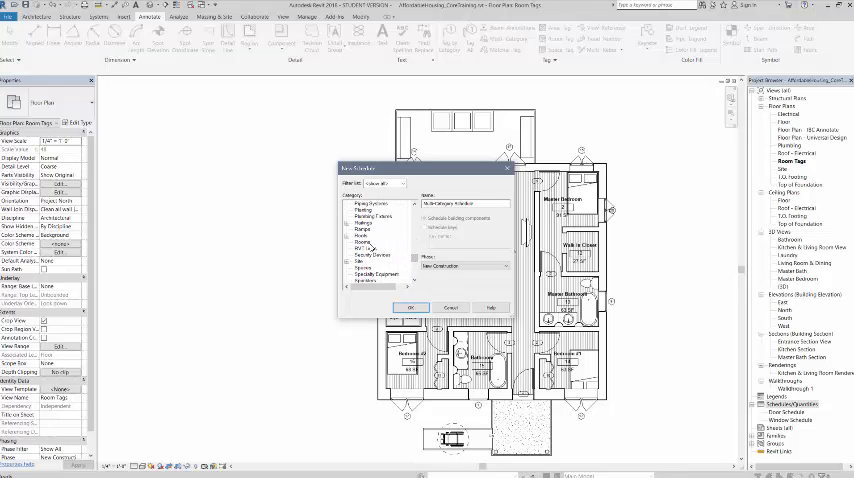
pyautogui.click(360, 242)
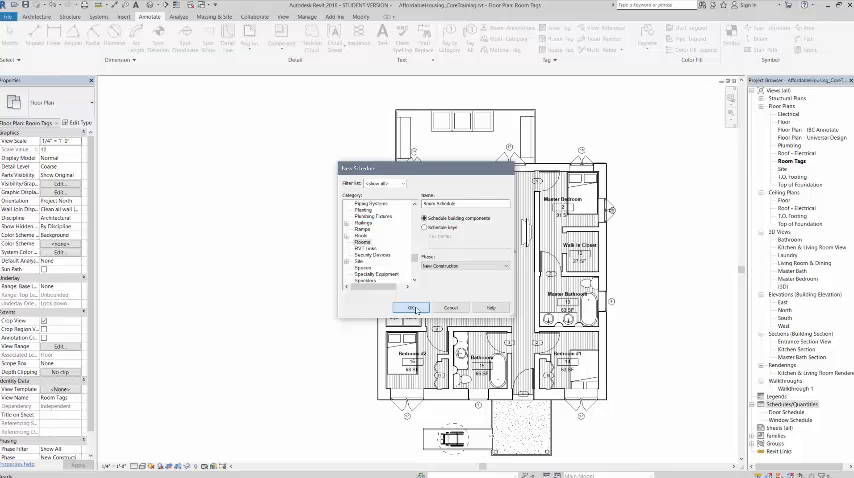
# Confirm the room schedule so its Fields setup appears.
pyautogui.click(412, 308)
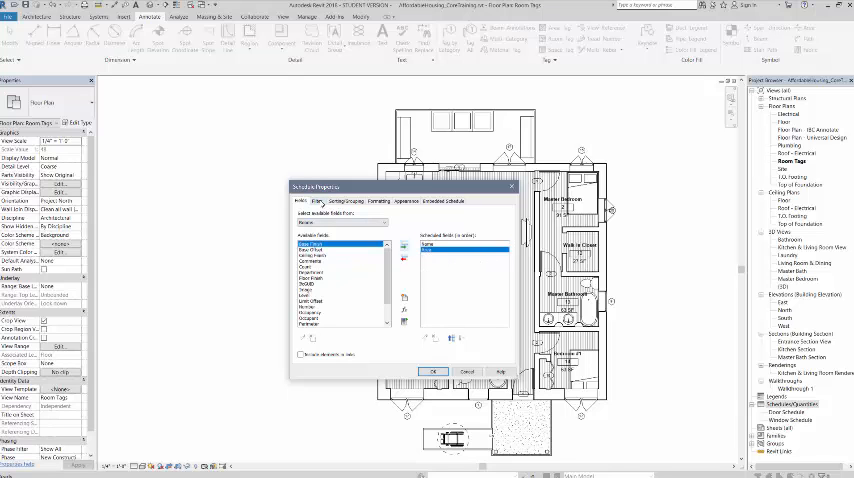
# Leave the filter unset and choose a Sort by field for the room rows.
pyautogui.click(316, 200)
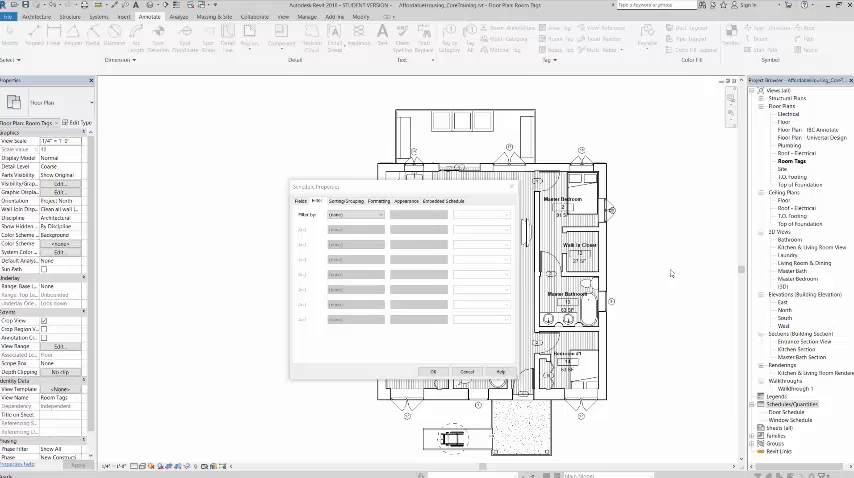
pyautogui.click(356, 214)
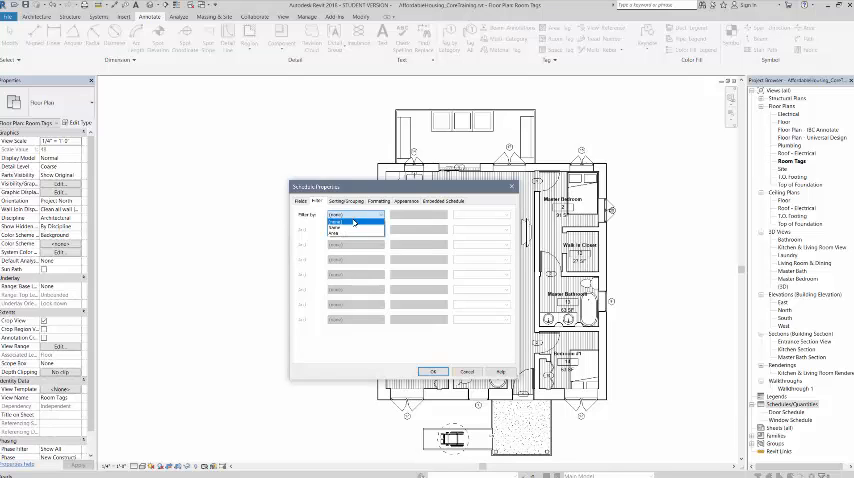
pyautogui.click(356, 222)
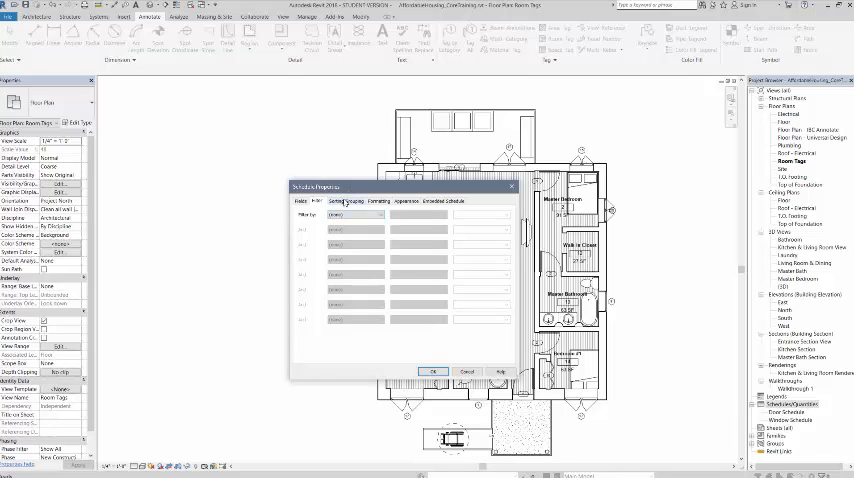
pyautogui.click(356, 200)
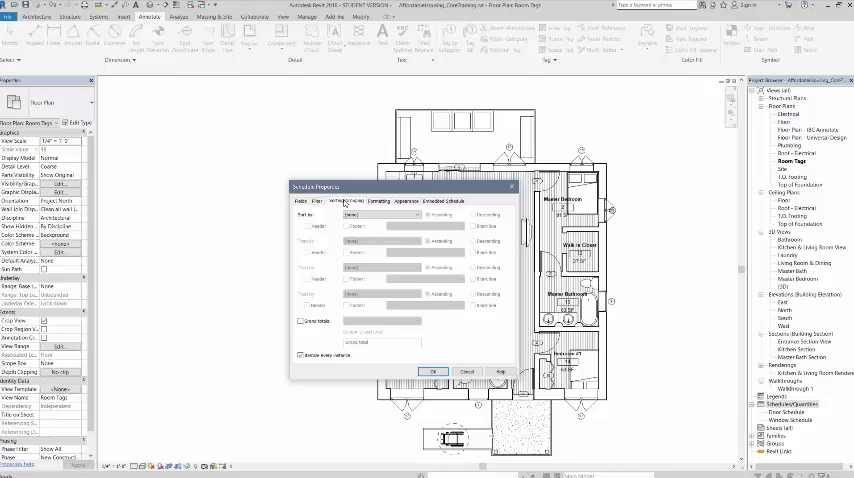
pyautogui.click(378, 216)
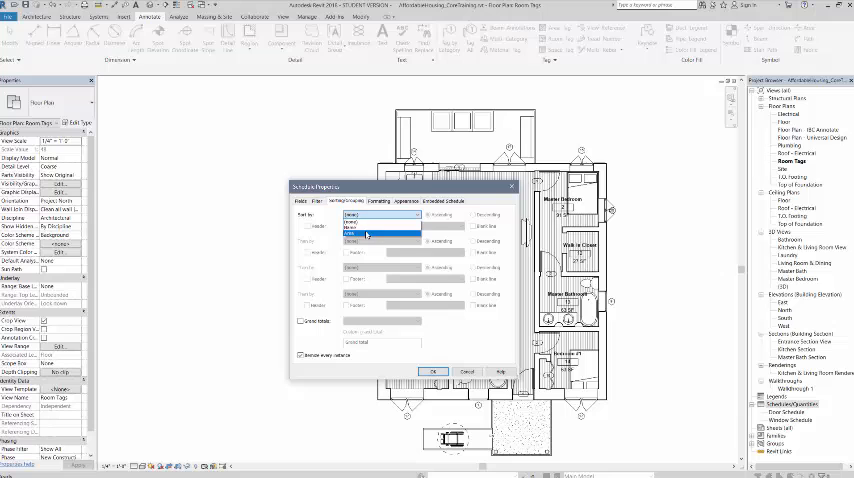
pyautogui.click(360, 228)
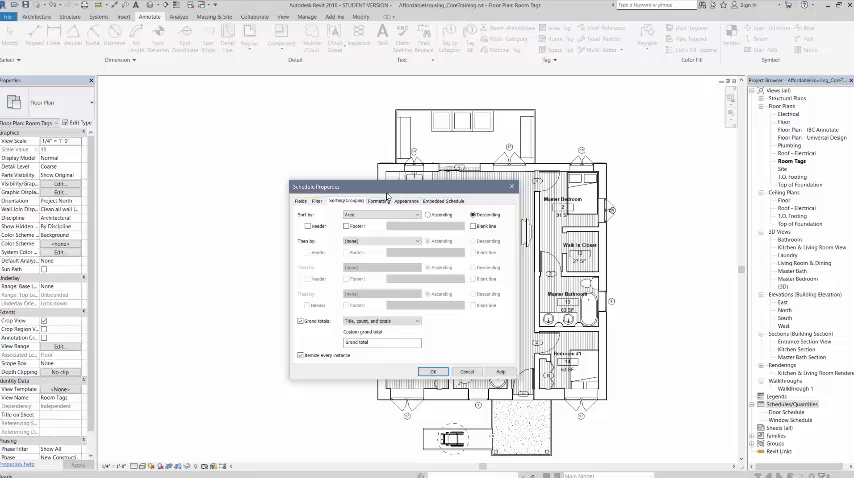
pyautogui.click(380, 200)
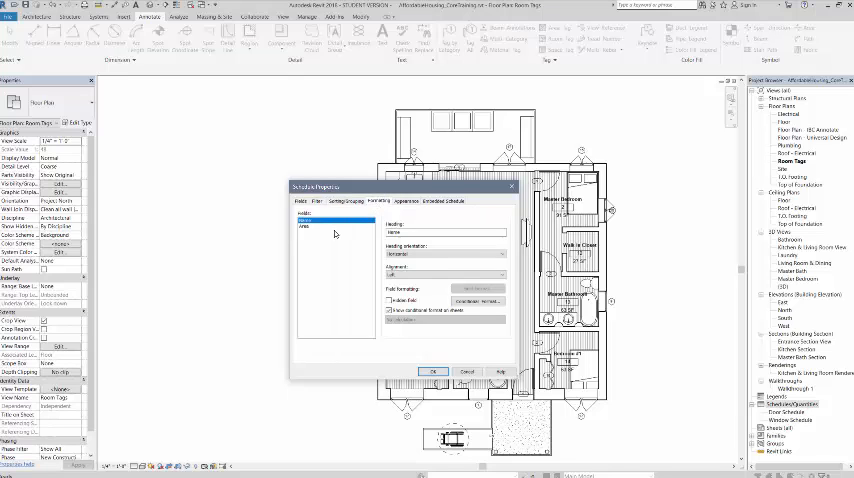
# Set a schedule field's Calculate totals option on the Formatting tab.
pyautogui.click(316, 224)
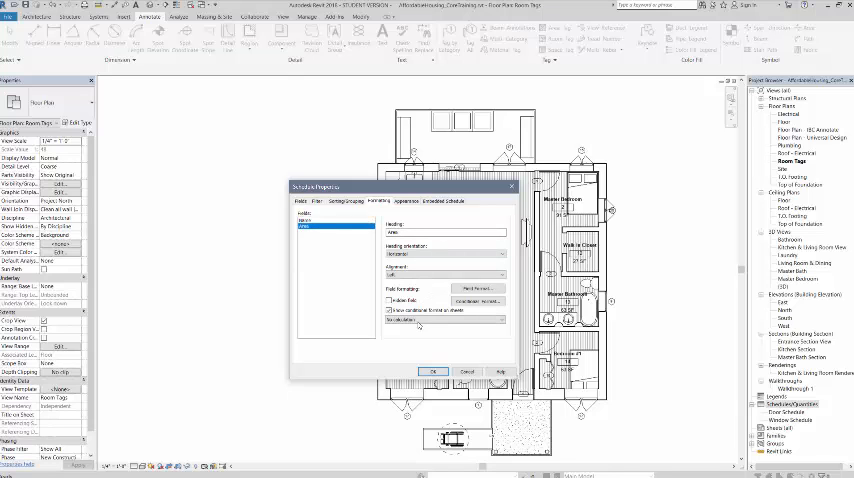
pyautogui.click(444, 320)
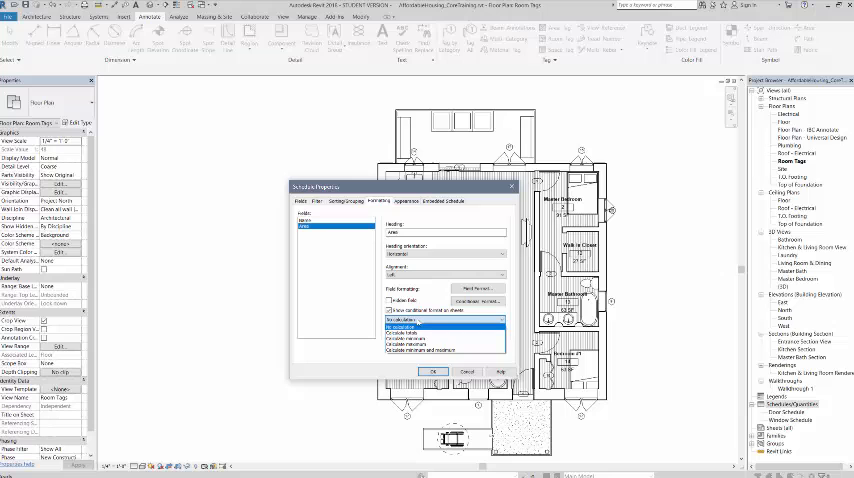
pyautogui.click(444, 324)
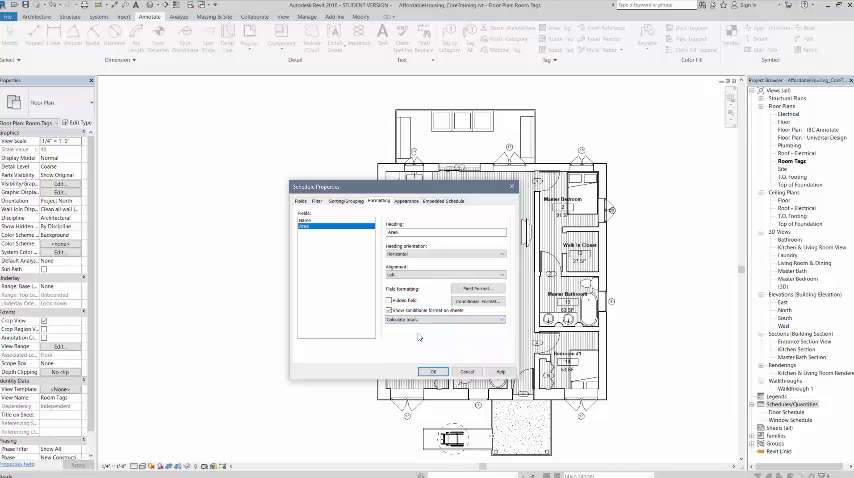
pyautogui.moveTo(420, 336)
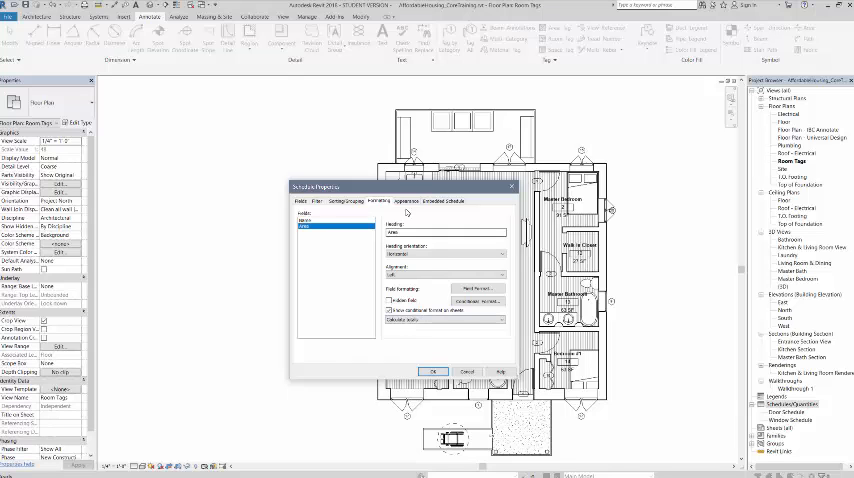
pyautogui.click(406, 200)
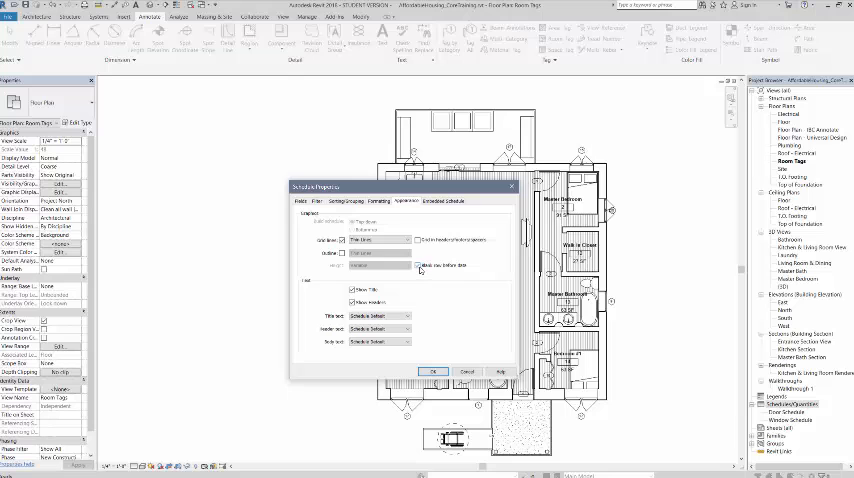
pyautogui.moveTo(448, 284)
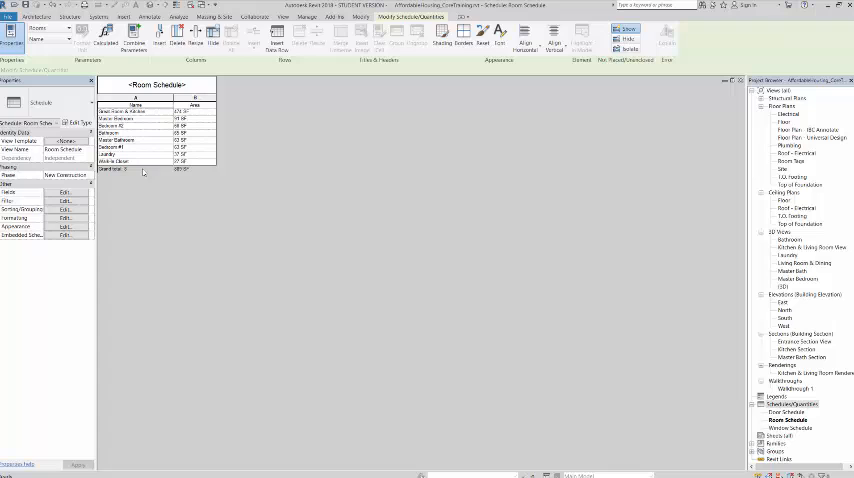
pyautogui.moveTo(272, 204)
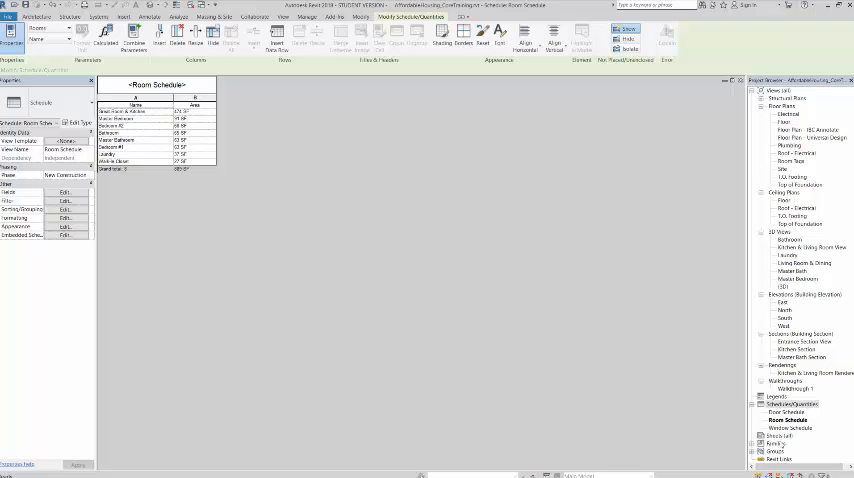
pyautogui.moveTo(248, 184)
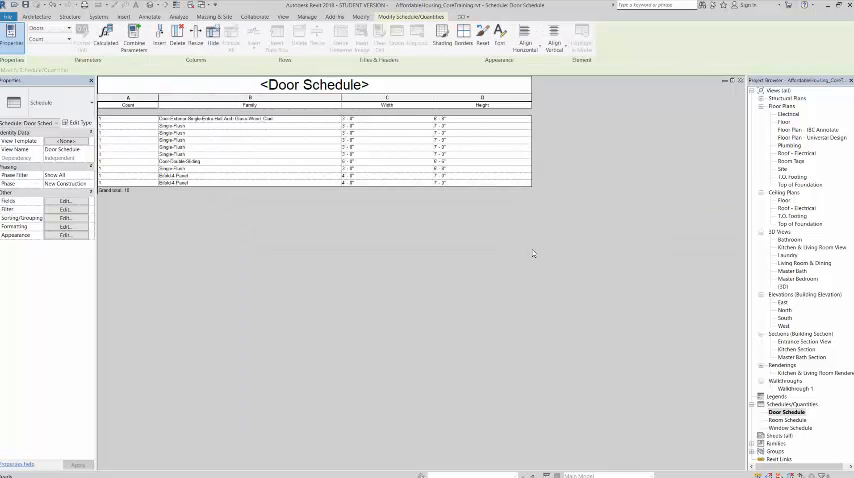
pyautogui.moveTo(516, 224)
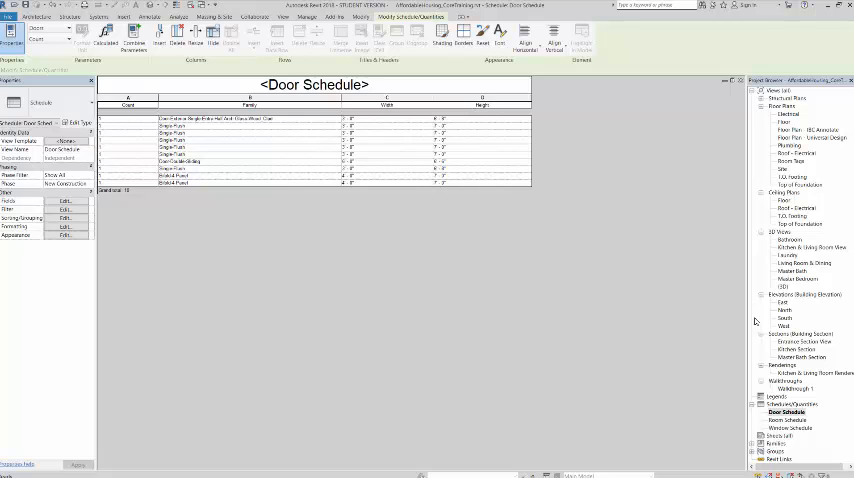
# Open the Window Schedule view from the Project Browser after viewing the Door Schedule.
pyautogui.doubleClick(788, 428)
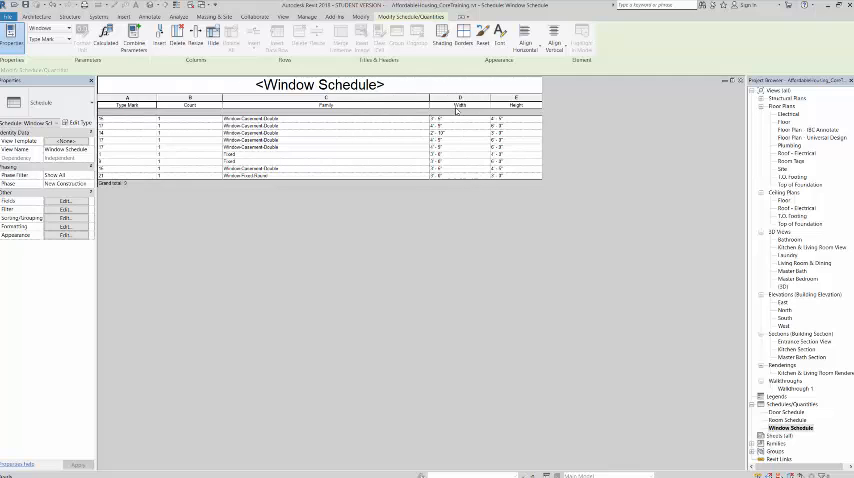
pyautogui.moveTo(588, 182)
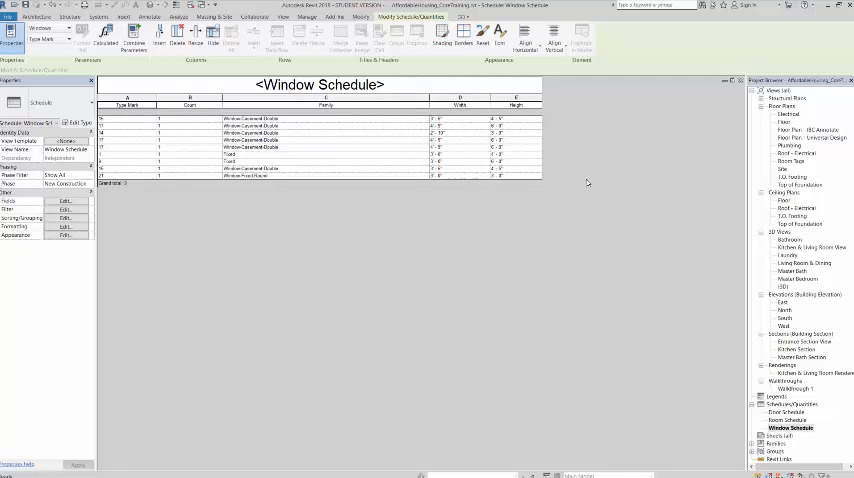
pyautogui.moveTo(196, 232)
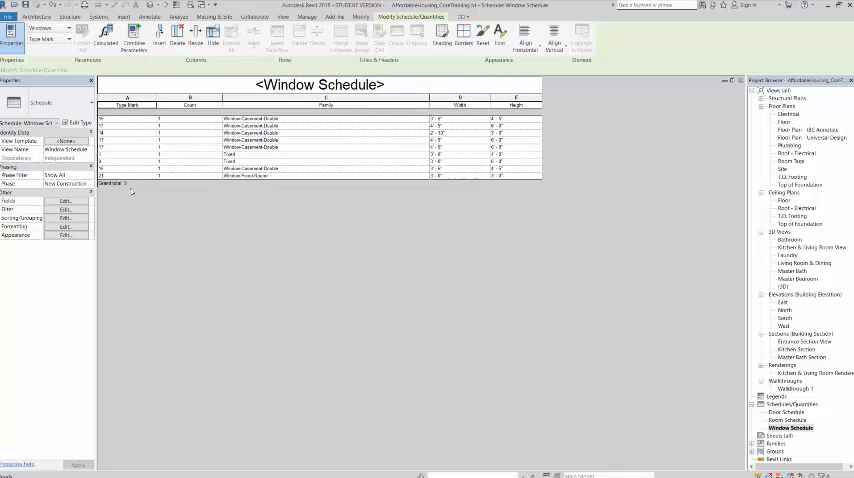
pyautogui.moveTo(146, 200)
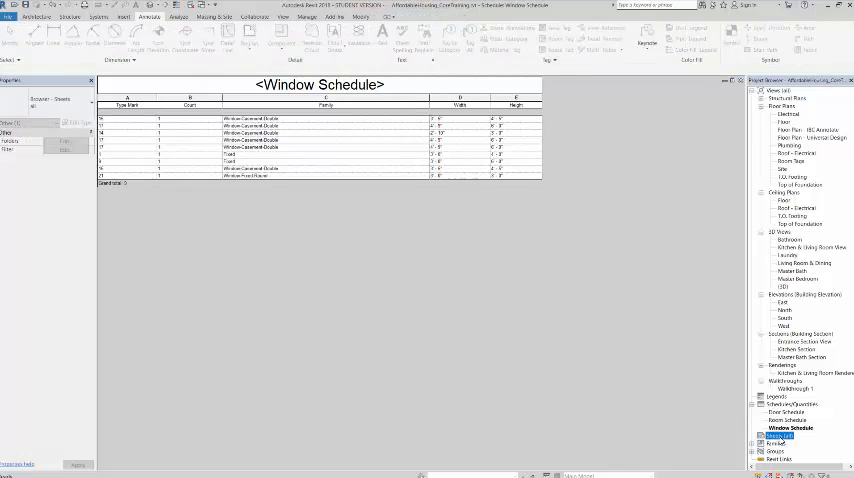
pyautogui.moveTo(812, 438)
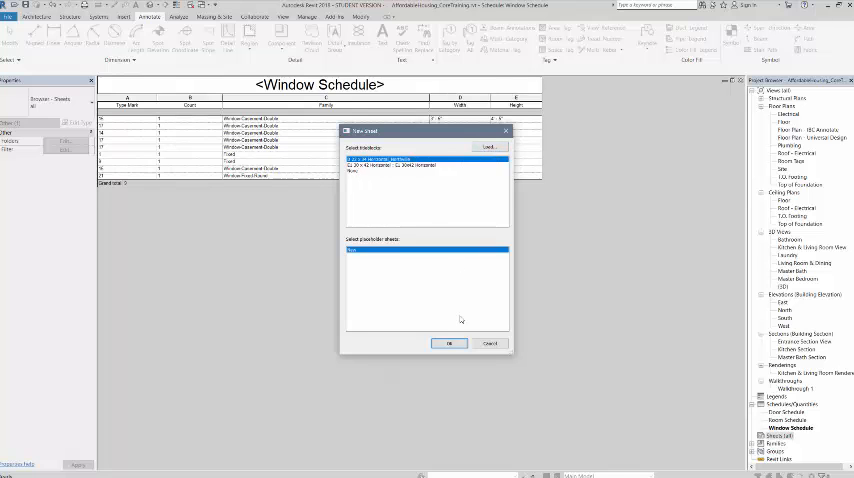
# Create titleblock sheet A101 and rename its sheet name label to COVER PAGE.
pyautogui.click(448, 344)
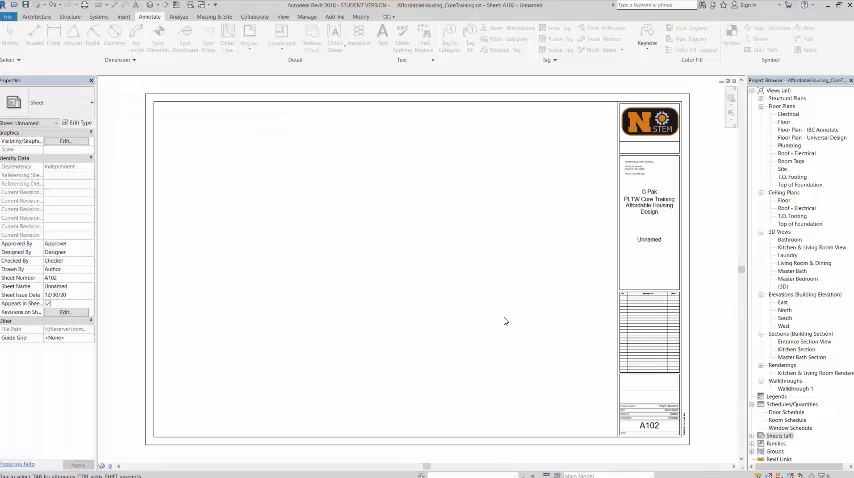
pyautogui.click(148, 16)
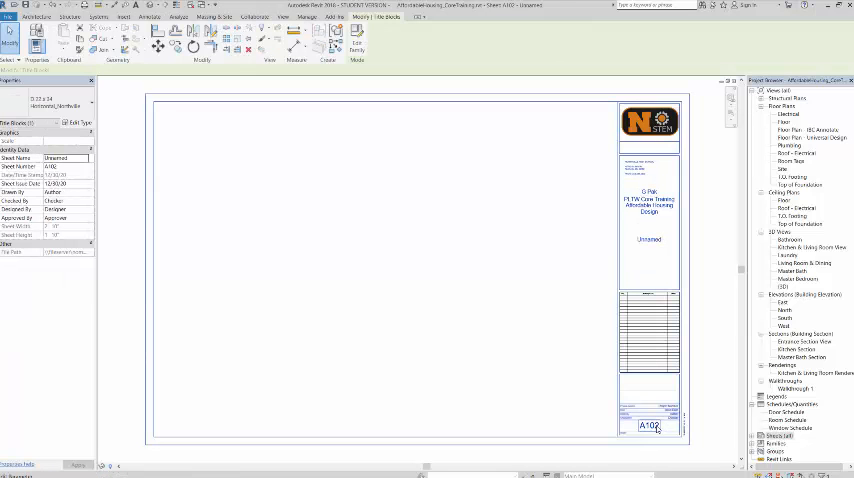
pyautogui.doubleClick(648, 426)
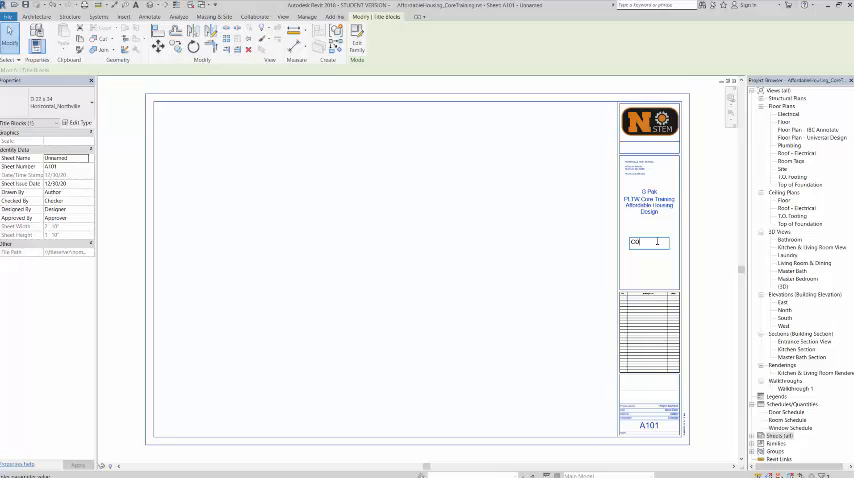
pyautogui.write('COVER PAGE')
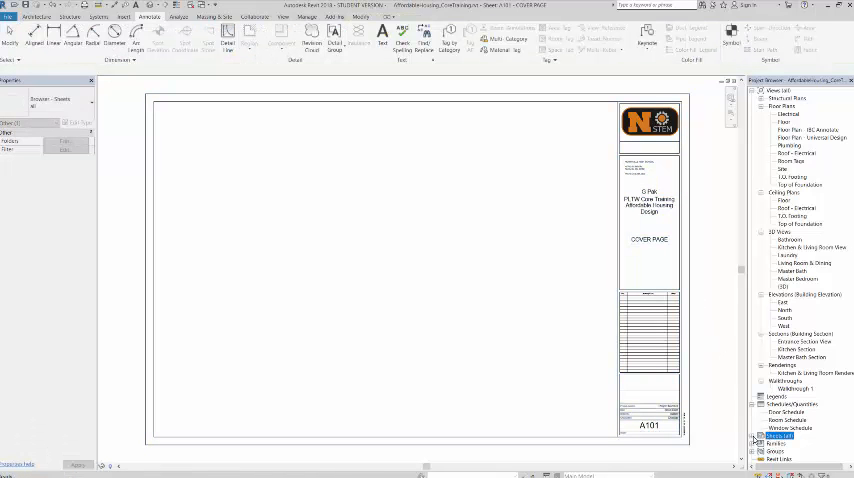
# Add a second titleblock sheet A102 via New Sheet in the Project Browser.
pyautogui.rightClick(780, 436)
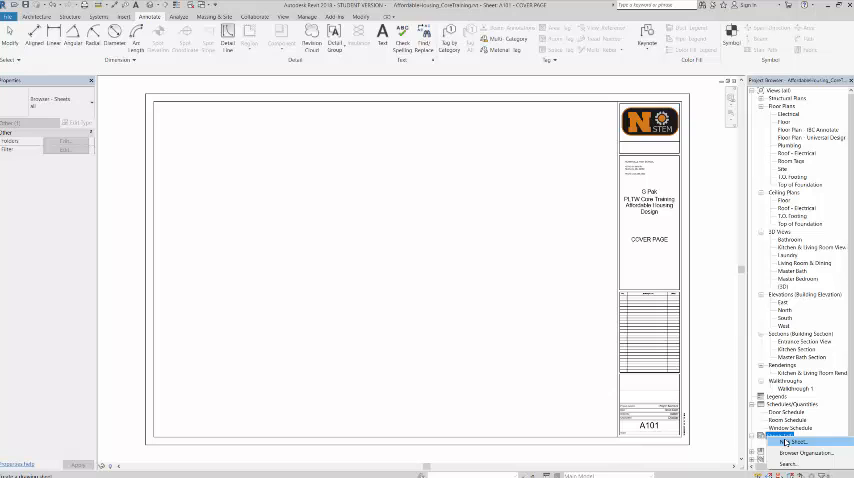
pyautogui.click(790, 442)
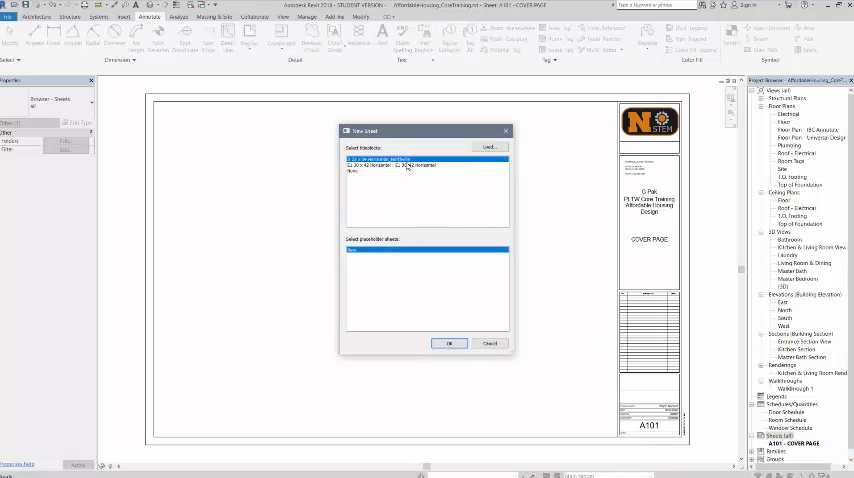
pyautogui.click(450, 344)
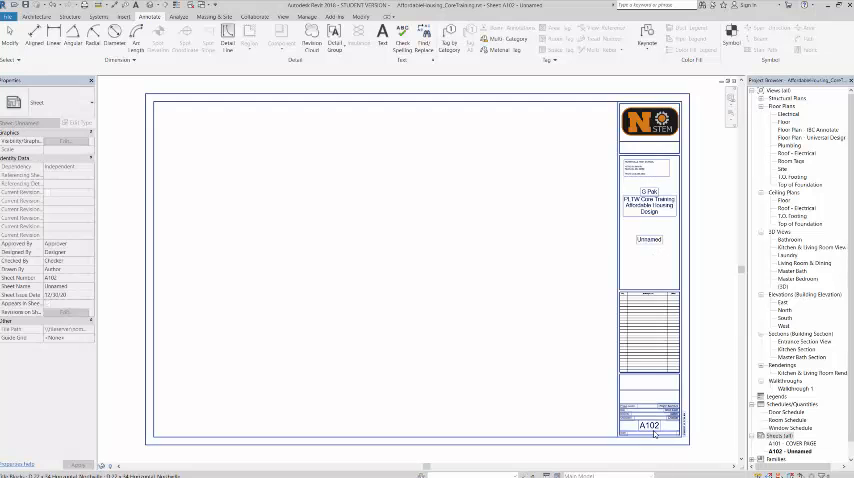
pyautogui.click(648, 424)
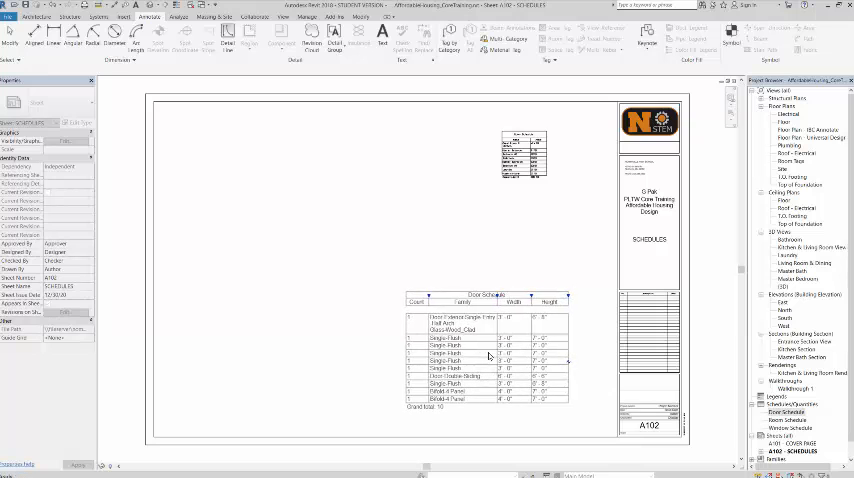
# Place the Window Schedule on sheet A102 and reopen the Room Schedule for editing.
pyautogui.click(788, 424)
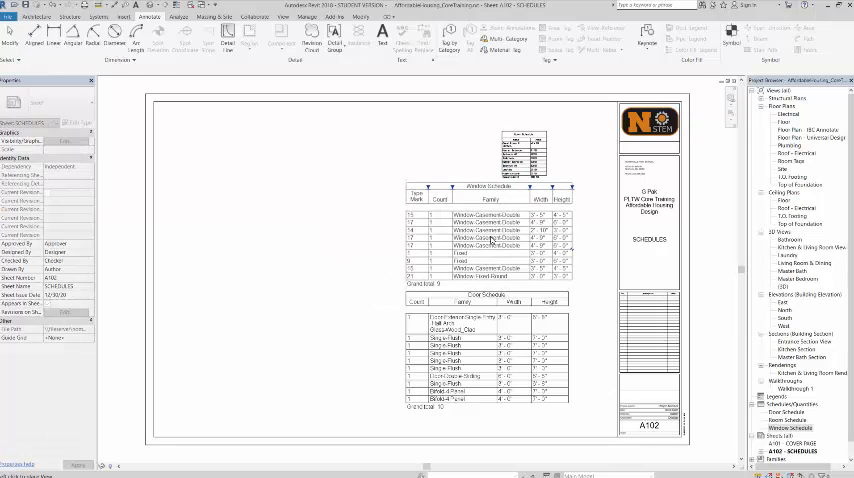
pyautogui.click(484, 236)
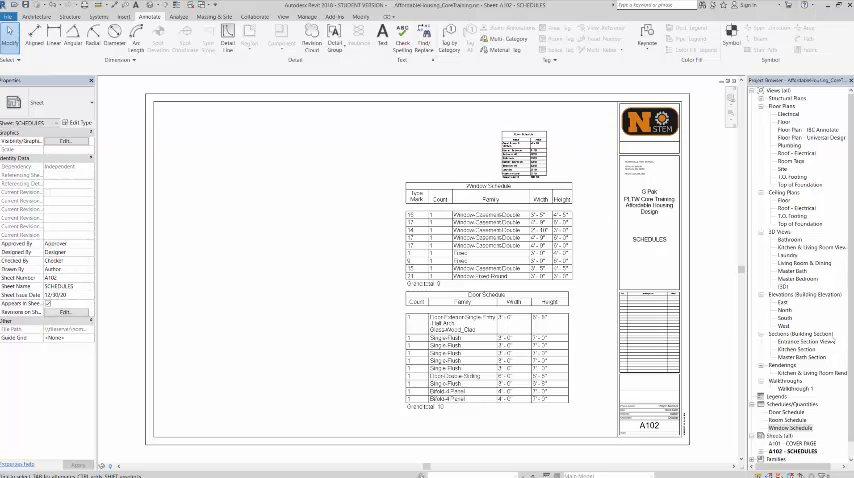
pyautogui.doubleClick(792, 420)
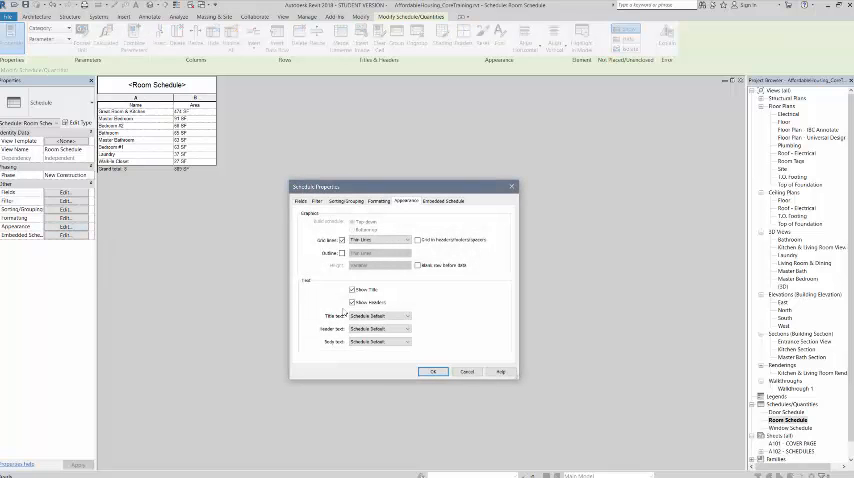
# Set new Title, Header and Body text styles in the Room Schedule's Appearance properties.
pyautogui.click(408, 316)
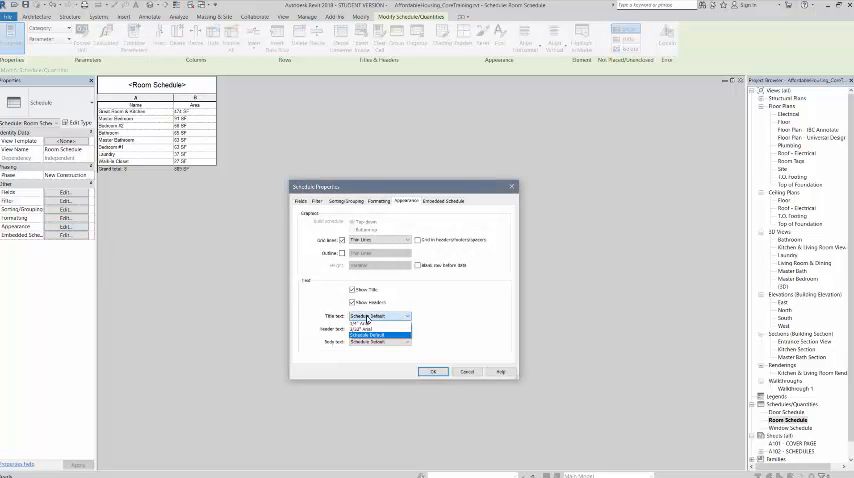
pyautogui.click(370, 322)
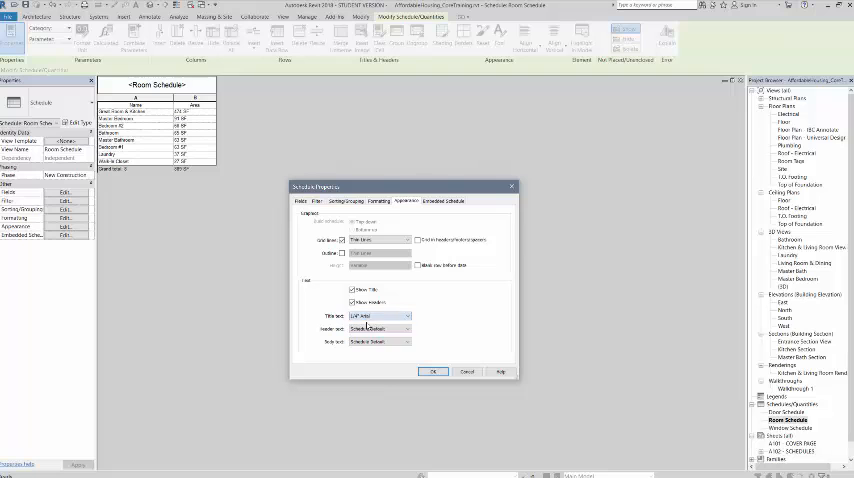
pyautogui.click(380, 328)
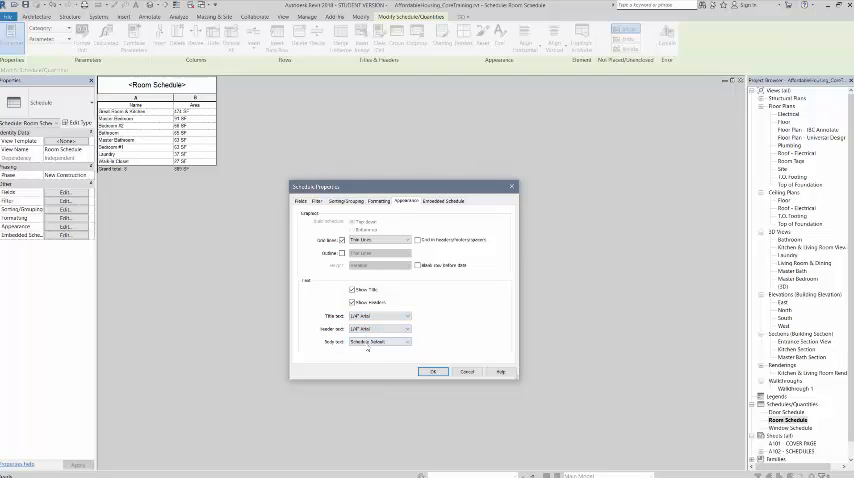
pyautogui.click(380, 340)
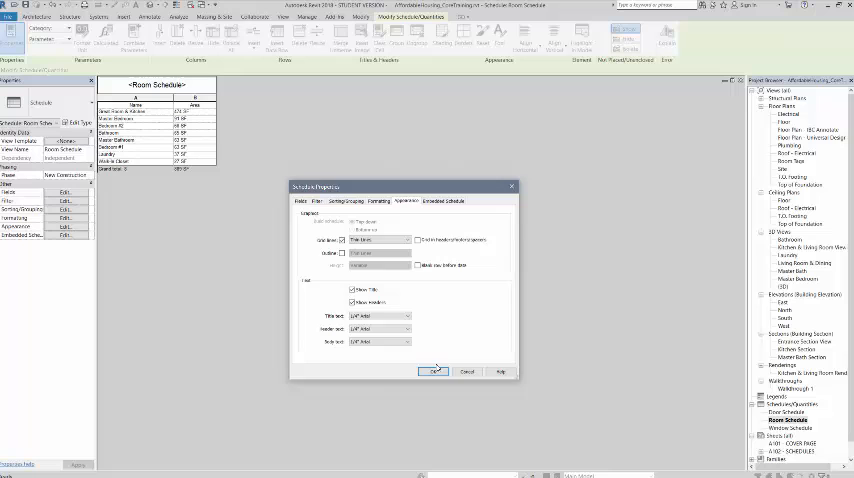
pyautogui.click(436, 372)
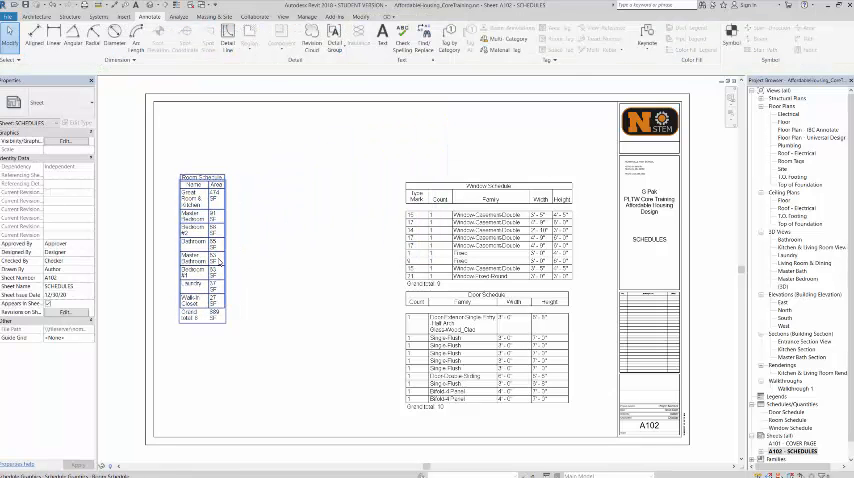
# Move the Room Schedule viewport to the top of sheet A102, above the Window Schedule.
pyautogui.click(200, 244)
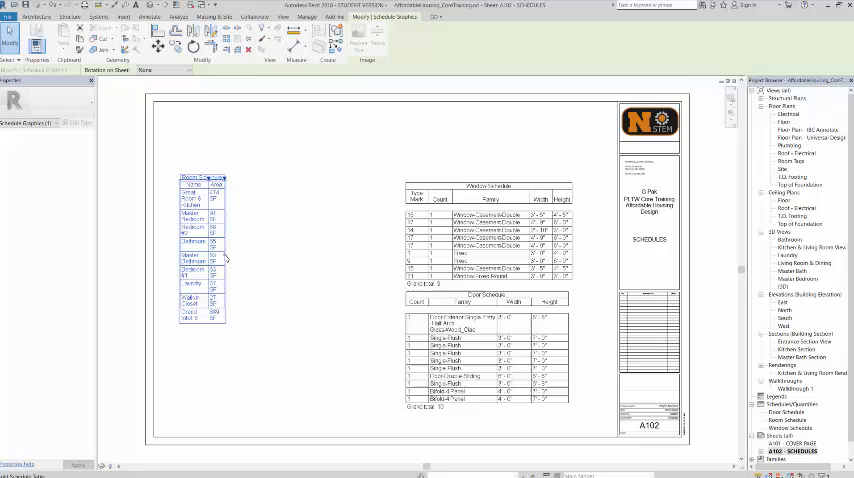
pyautogui.click(790, 420)
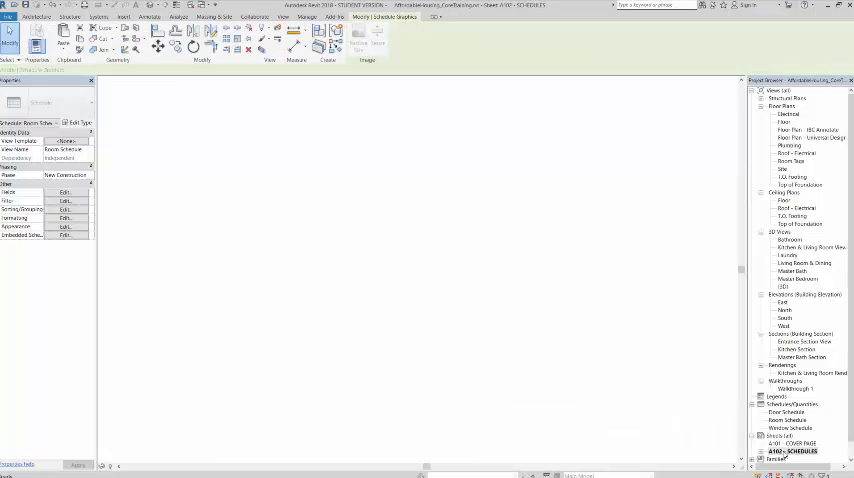
pyautogui.doubleClick(794, 452)
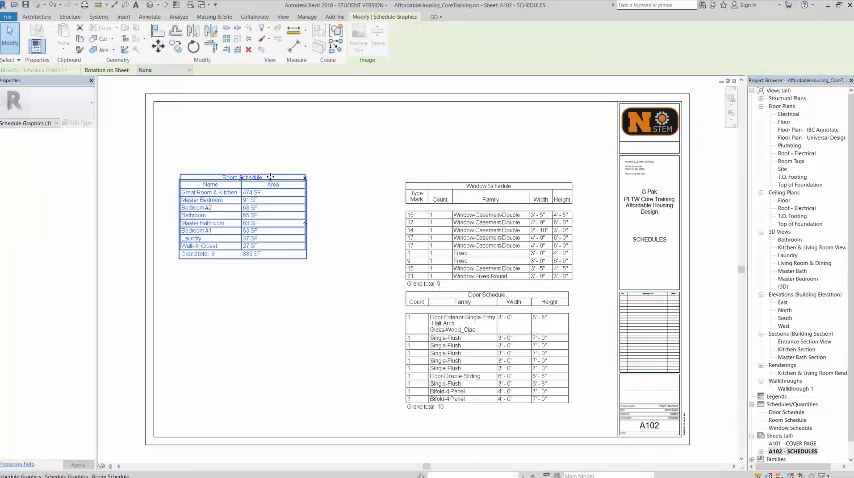
pyautogui.moveTo(240, 220); pyautogui.dragTo(490, 150)
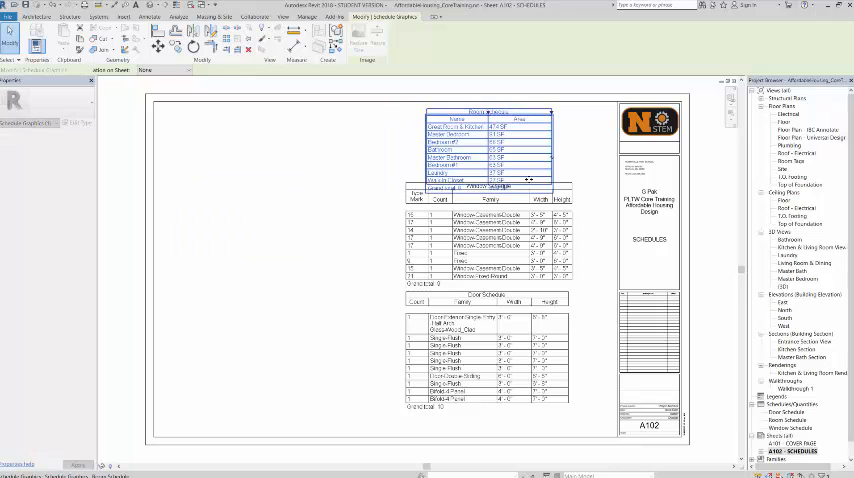